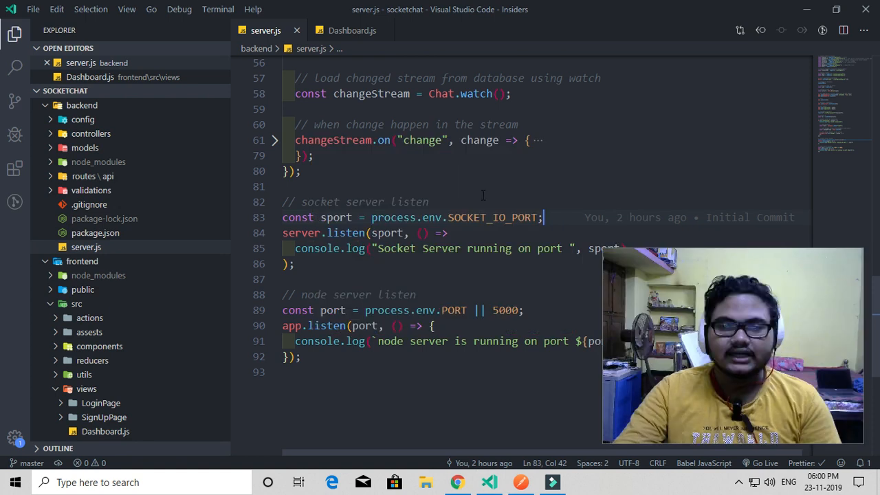
Start the frontend React app with 'cd frontend/' and 'npm start' in a new terminal.
left_click(217, 8)
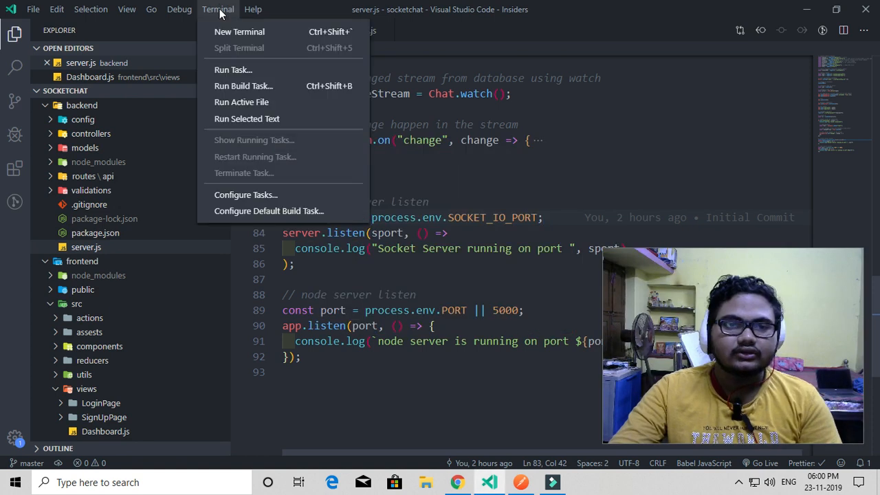
left_click(240, 31)
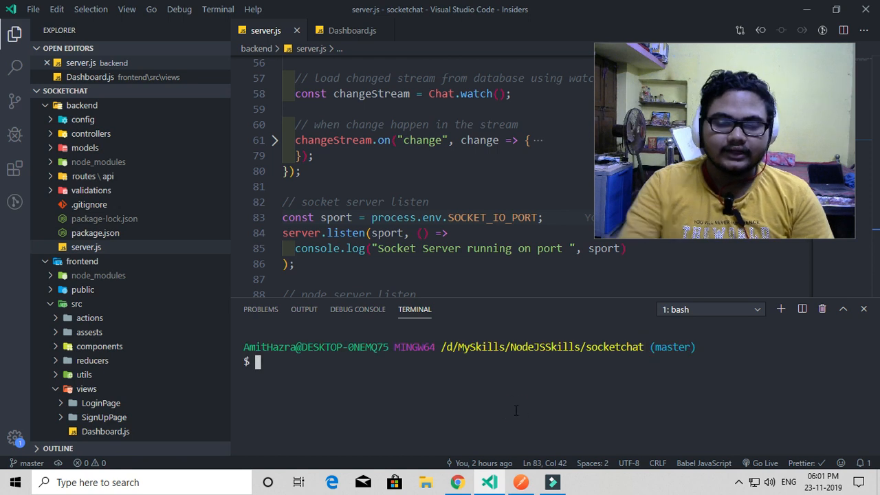
type("cd frontend/")
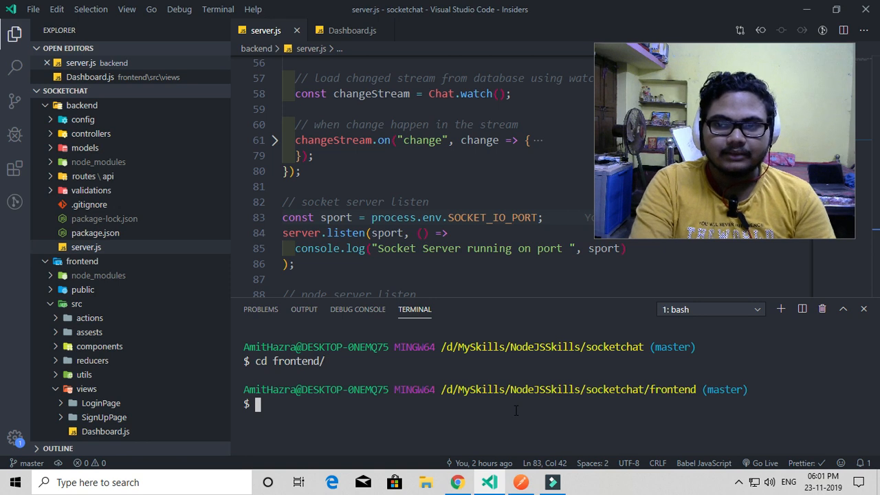
type("npm")
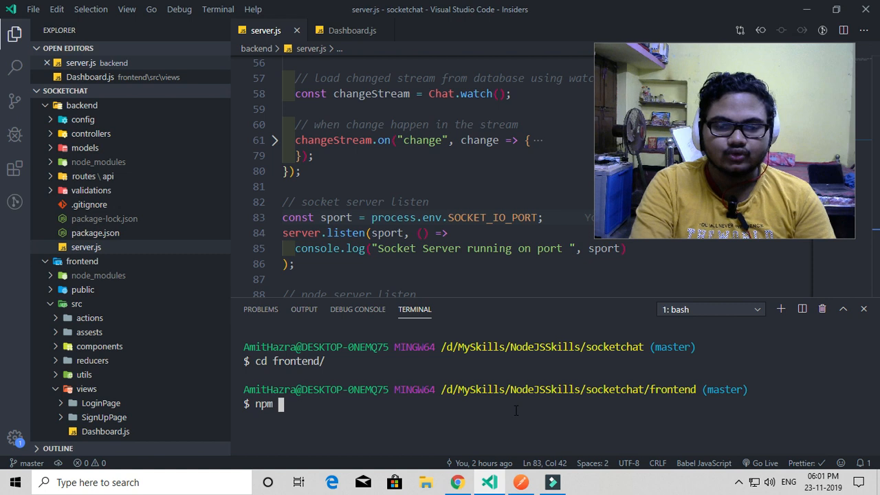
type("start")
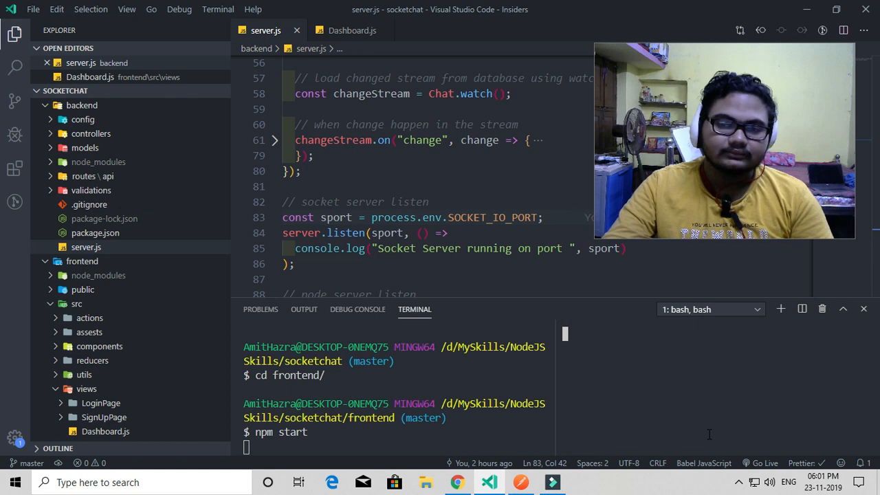
Start the backend with 'cd backend' and 'npm run dev' in a split terminal.
left_click(801, 308)
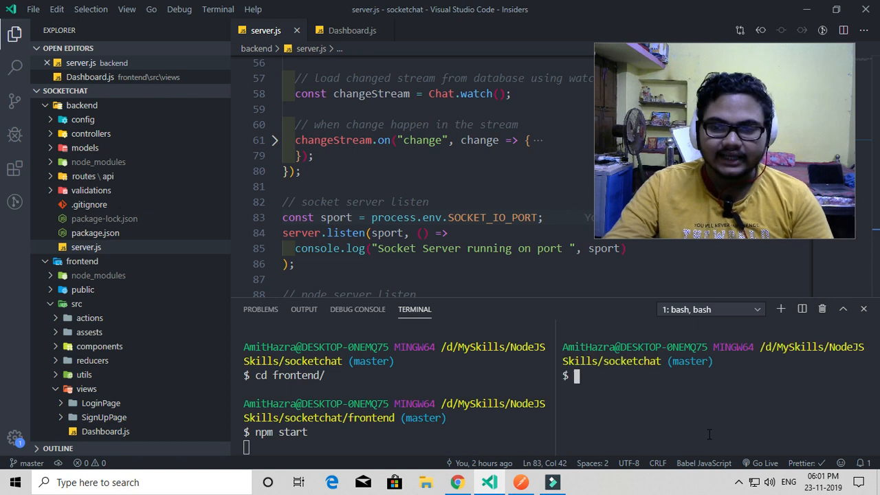
type("cd")
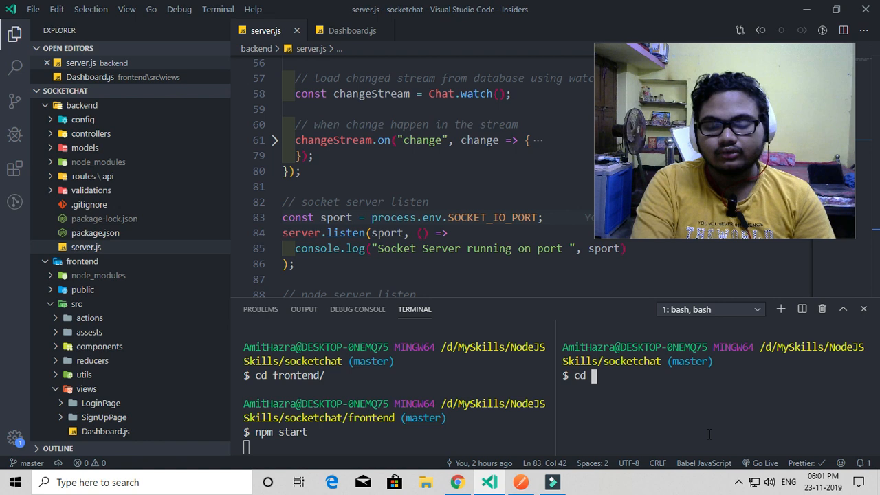
type("backend/")
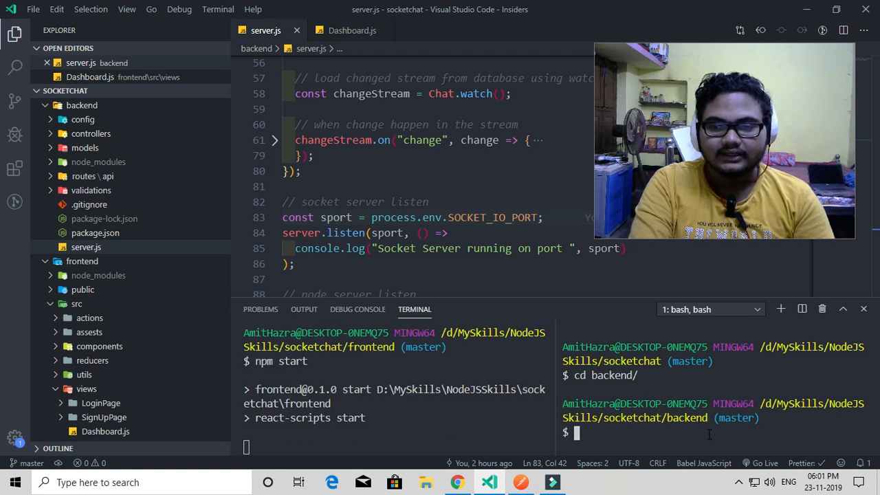
type("npm run")
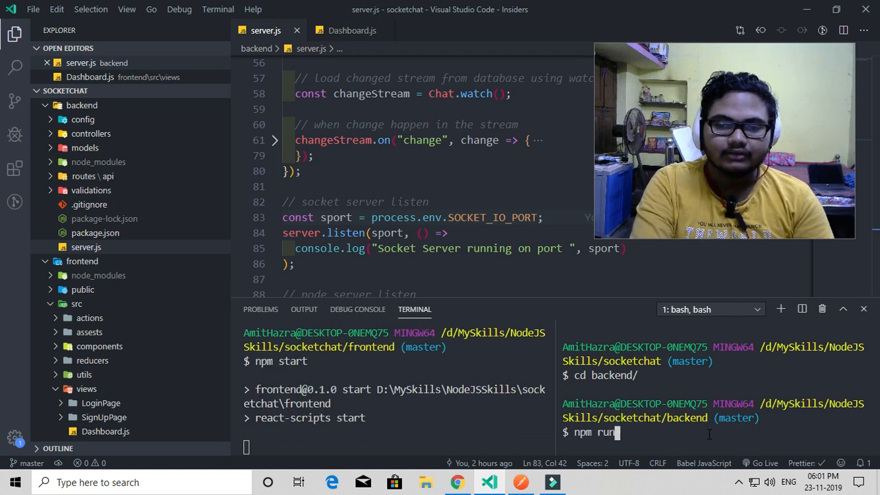
type("dev")
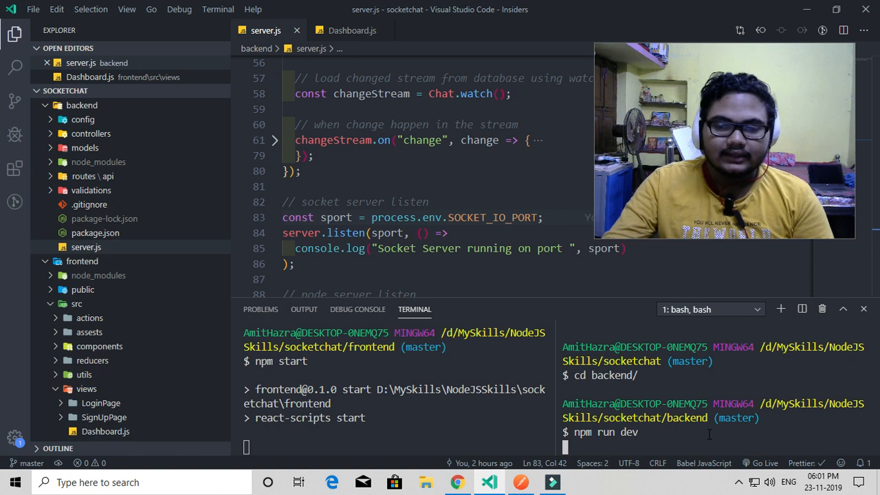
Wait for nodemon to report socket port 8000, node port 8081 and MongoDB connected.
left_click(520, 481)
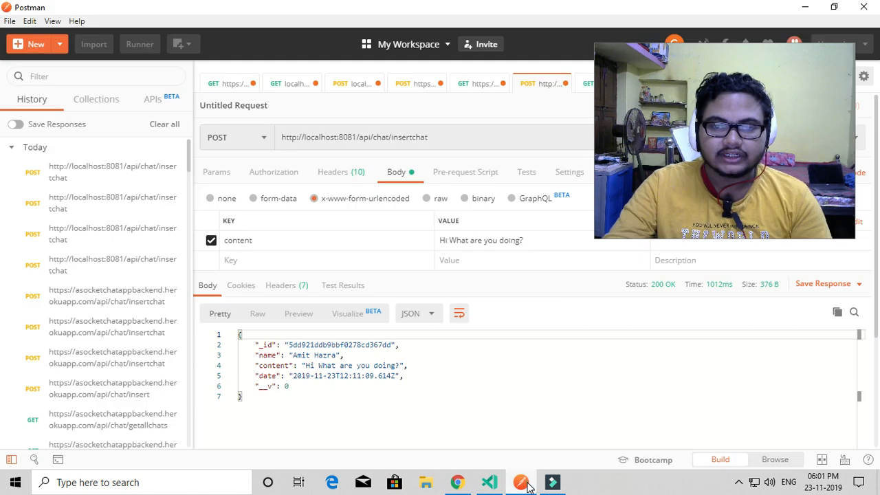
left_click(457, 481)
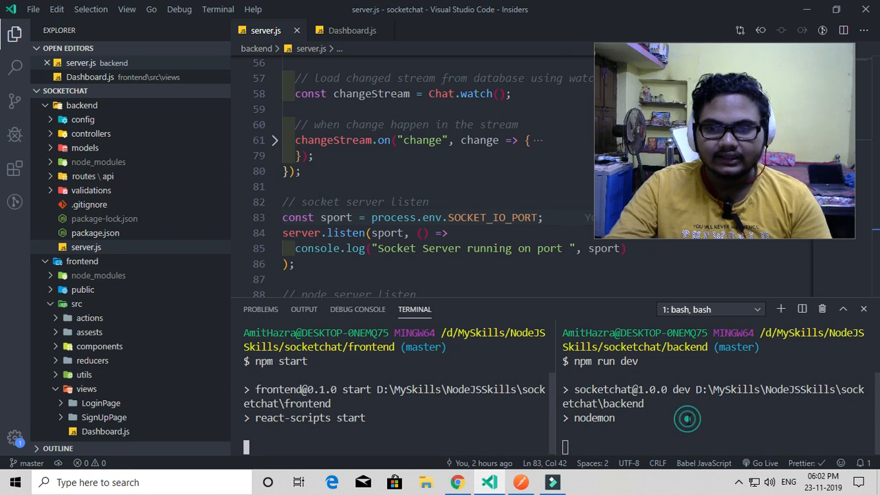
left_click(687, 418)
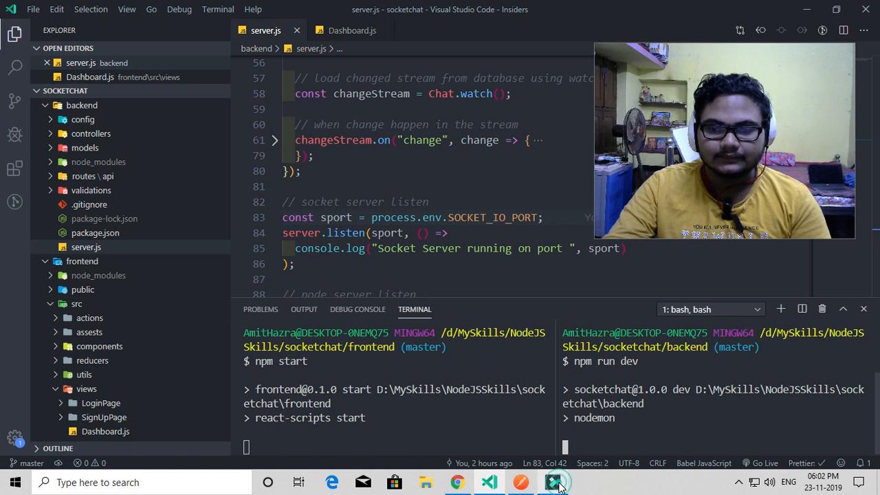
left_click(556, 481)
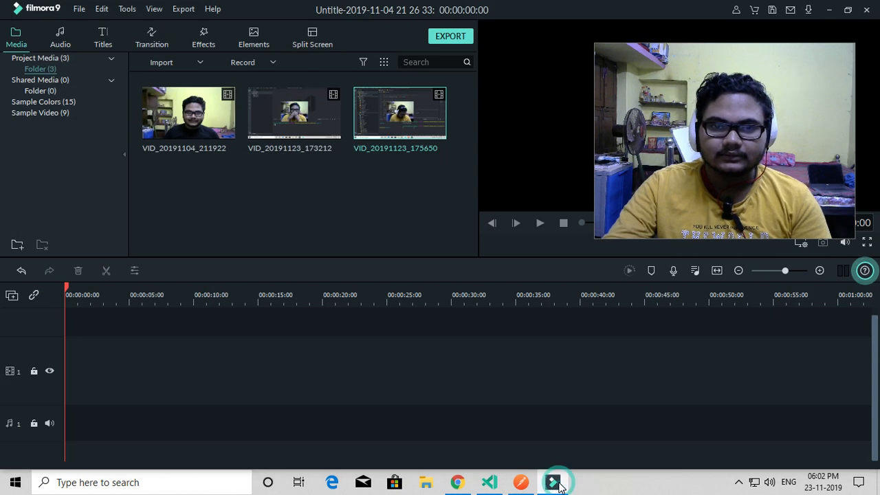
left_click(242, 62)
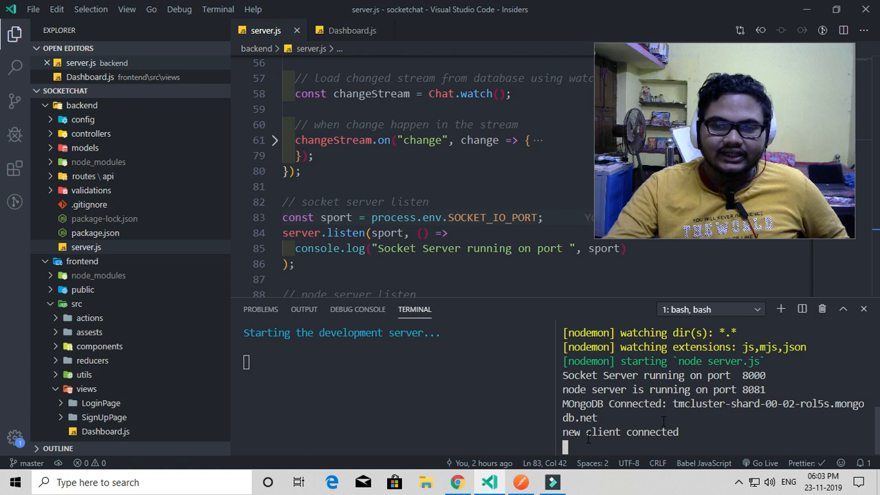
left_click(457, 481)
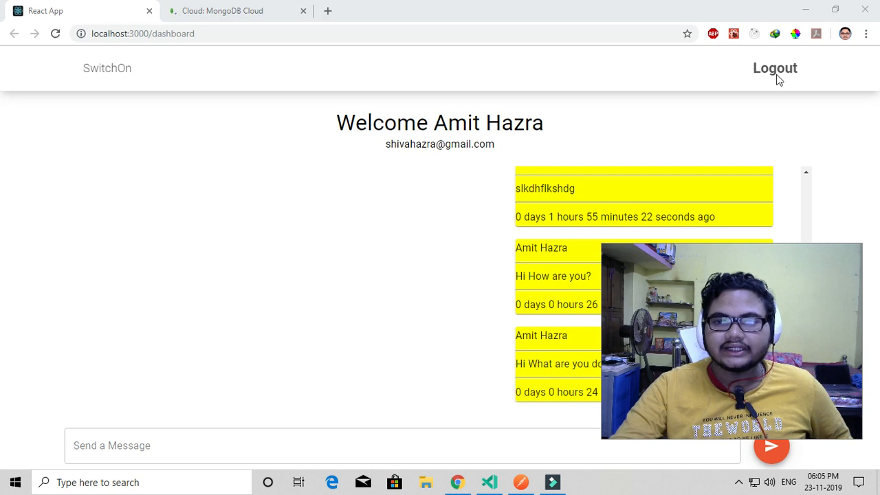
Log out and go to the Sign Up page to create a new user.
left_click(776, 68)
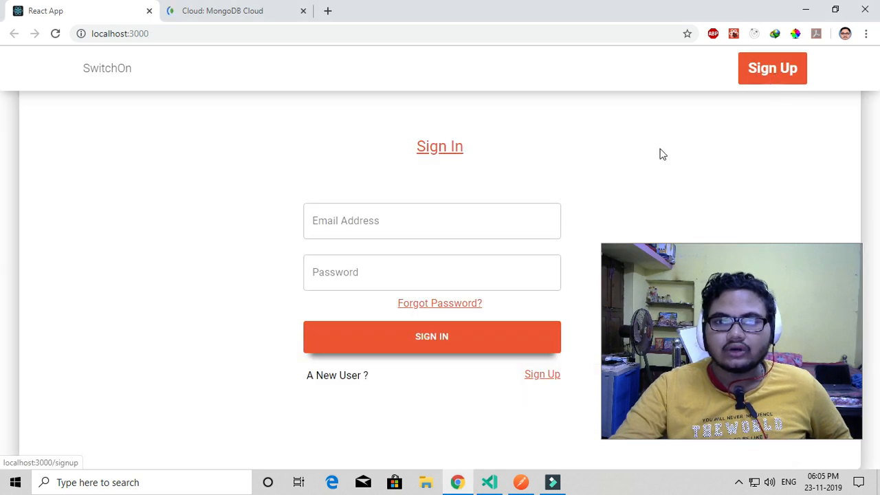
left_click(542, 373)
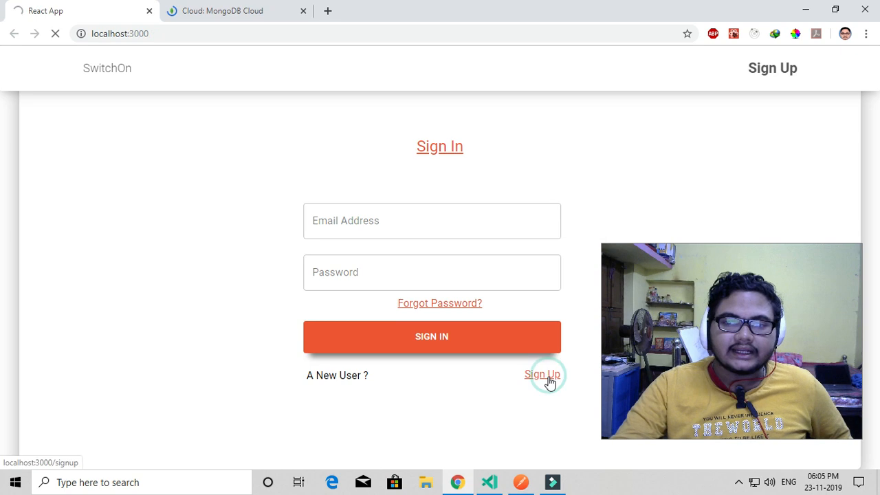
left_click(542, 374)
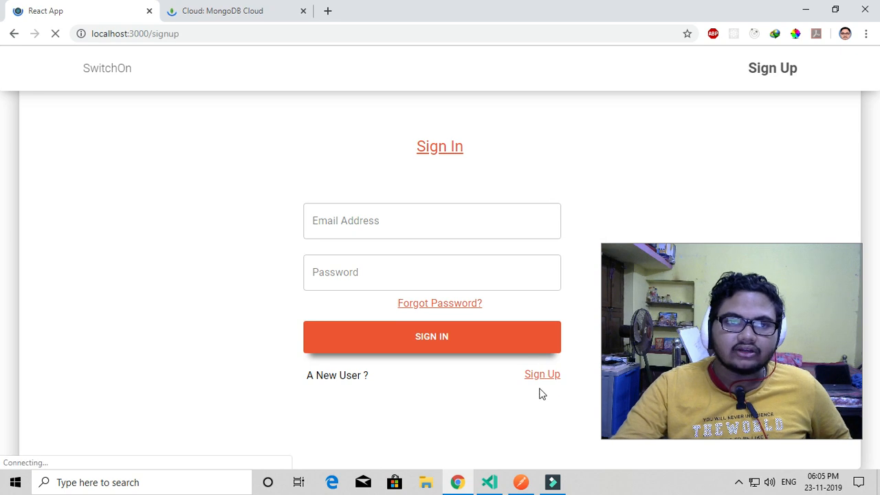
left_click(542, 374)
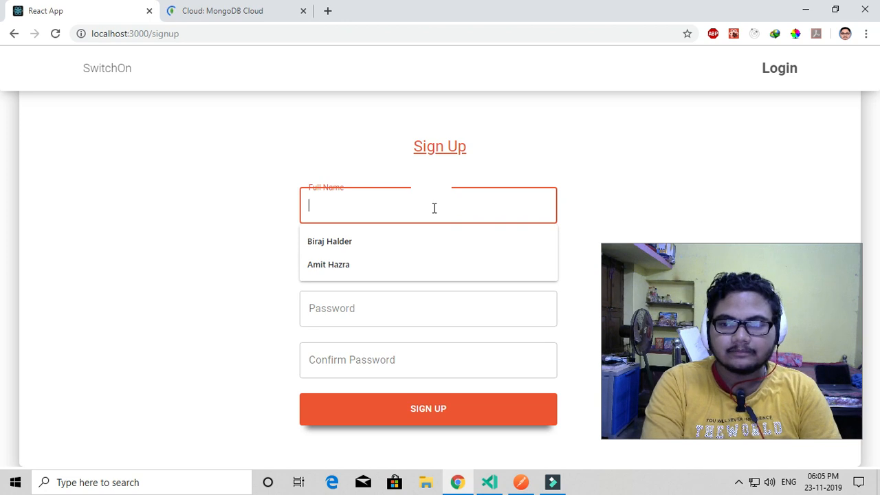
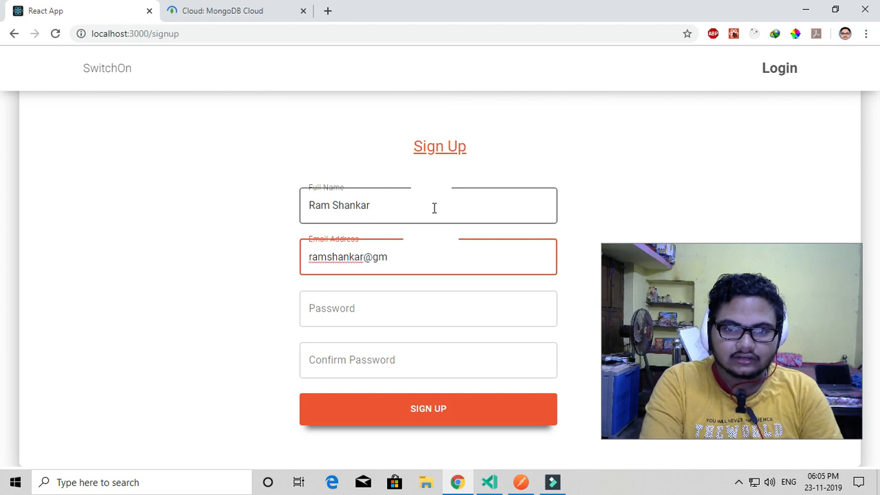
left_click(428, 308)
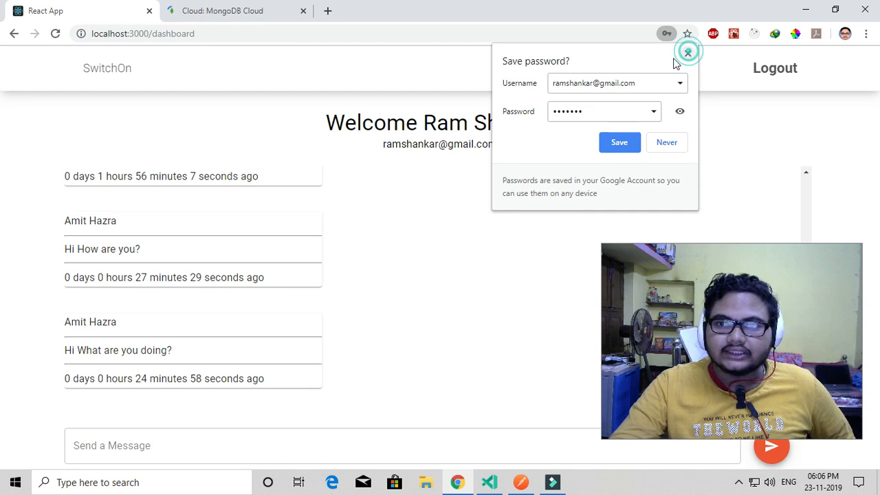
left_click(688, 52)
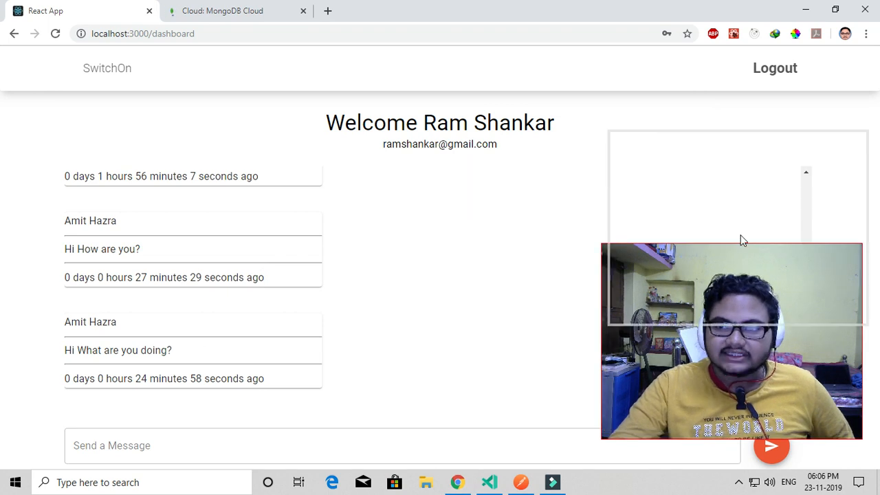
left_click(402, 445)
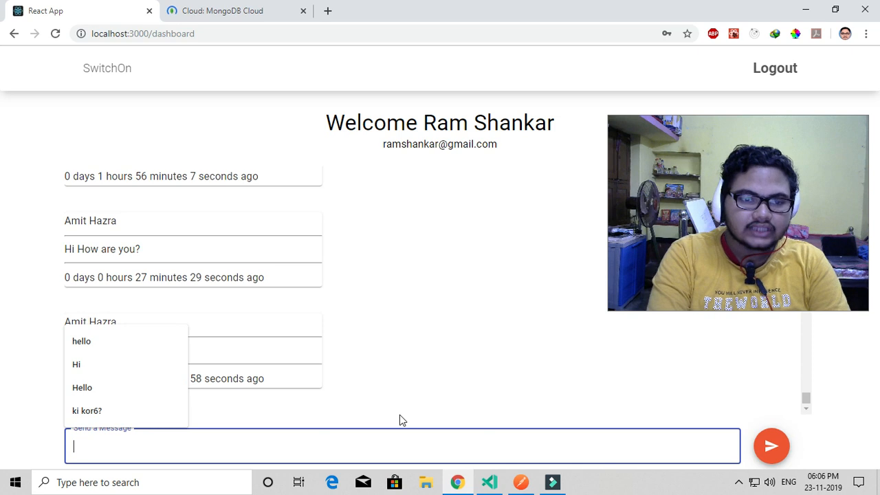
type("Hello")
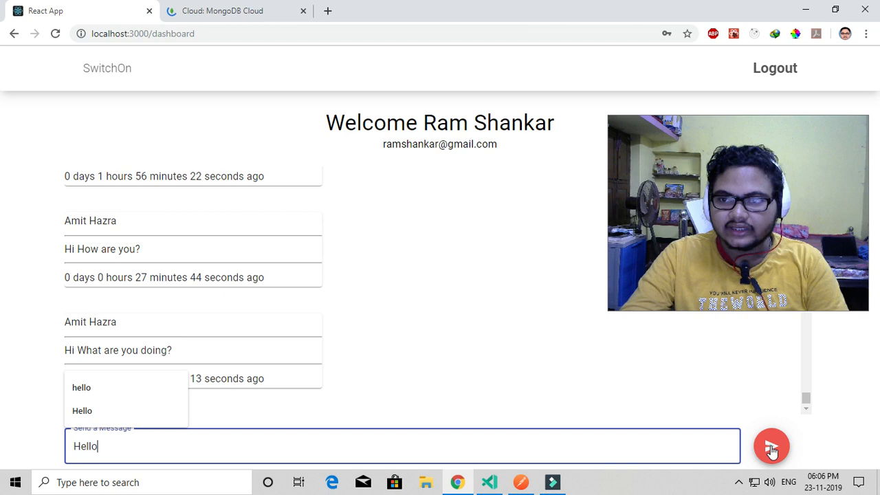
left_click(770, 445)
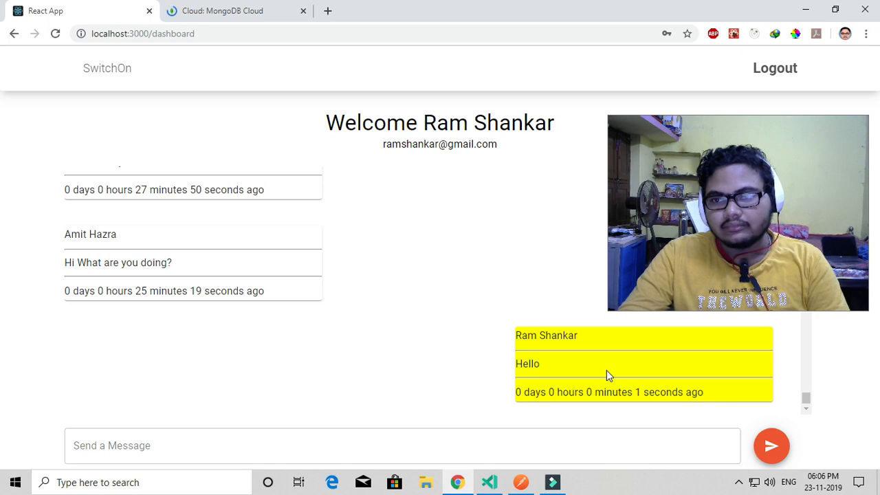
mouse_move(550, 264)
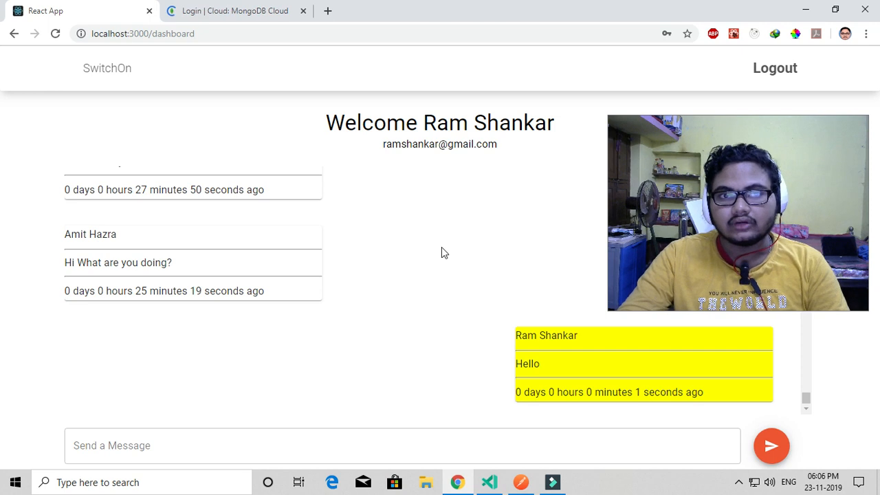
mouse_move(397, 248)
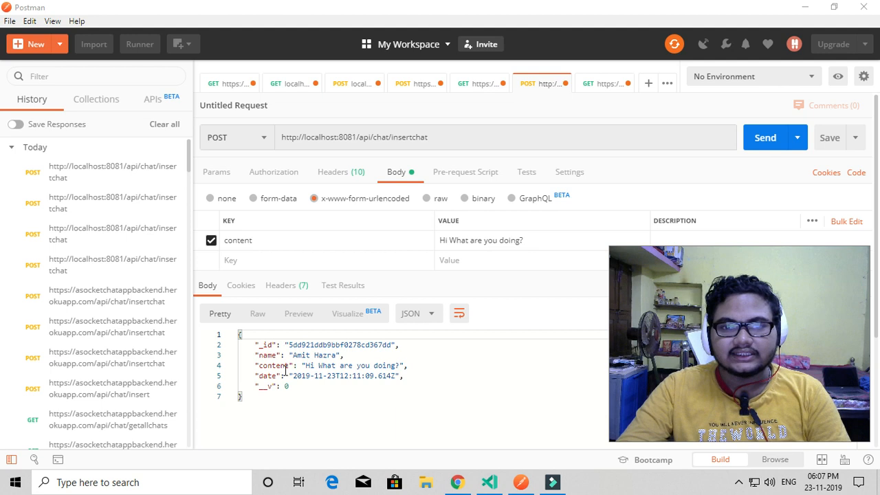
mouse_move(396, 307)
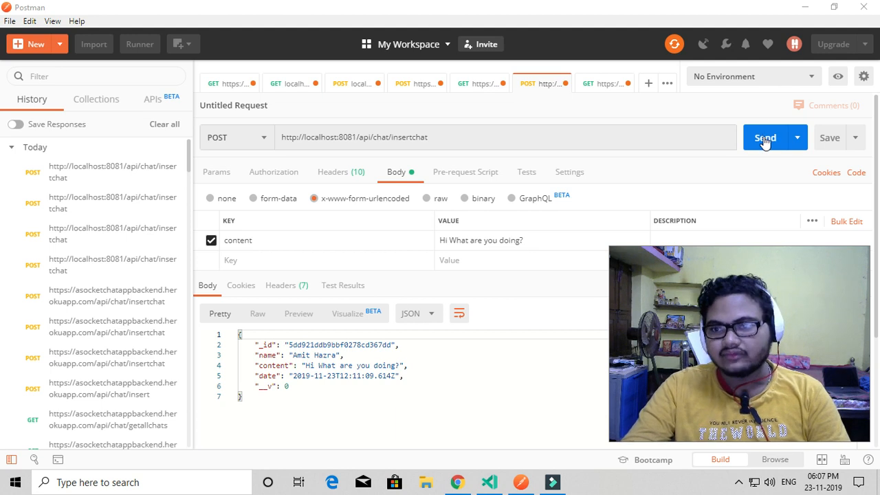
Send the POST to localhost:8081/api/chat/insertchat and return to the chat to see it arrive.
left_click(764, 138)
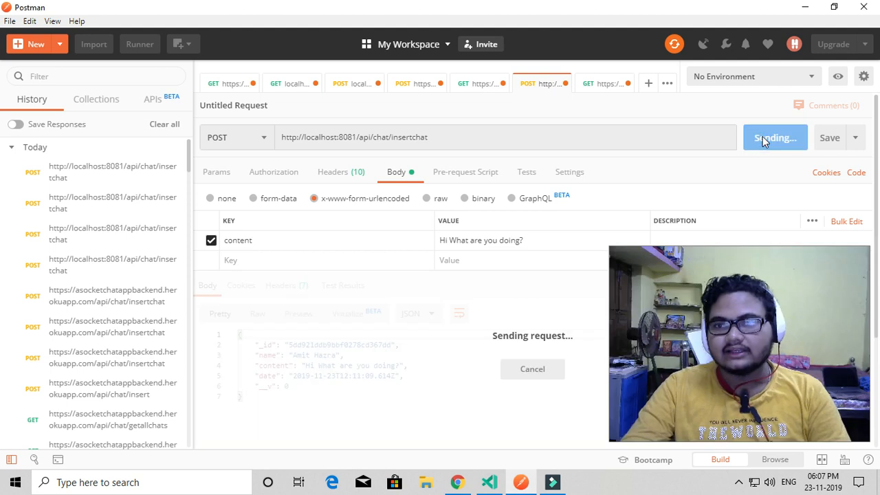
left_click(765, 137)
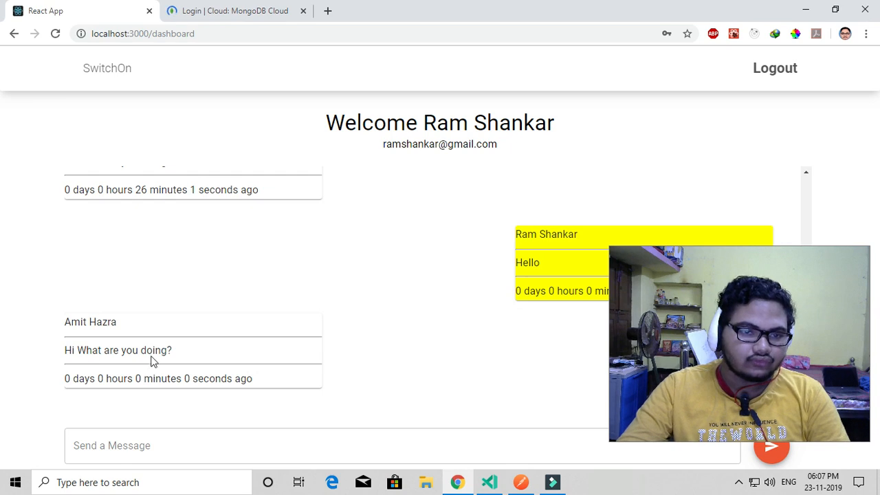
mouse_move(204, 396)
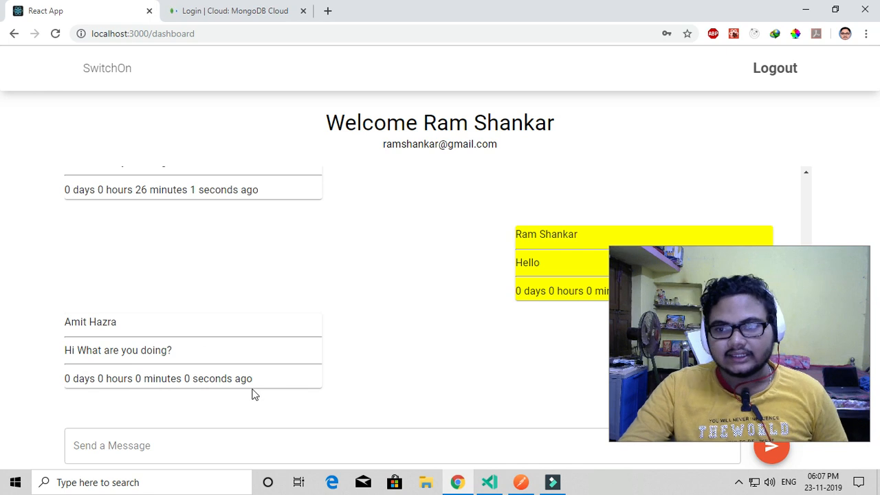
mouse_move(296, 388)
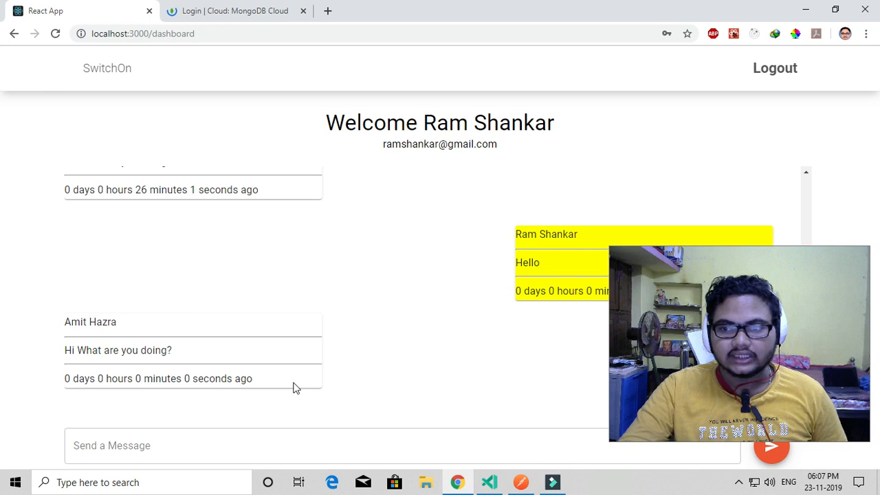
mouse_move(314, 387)
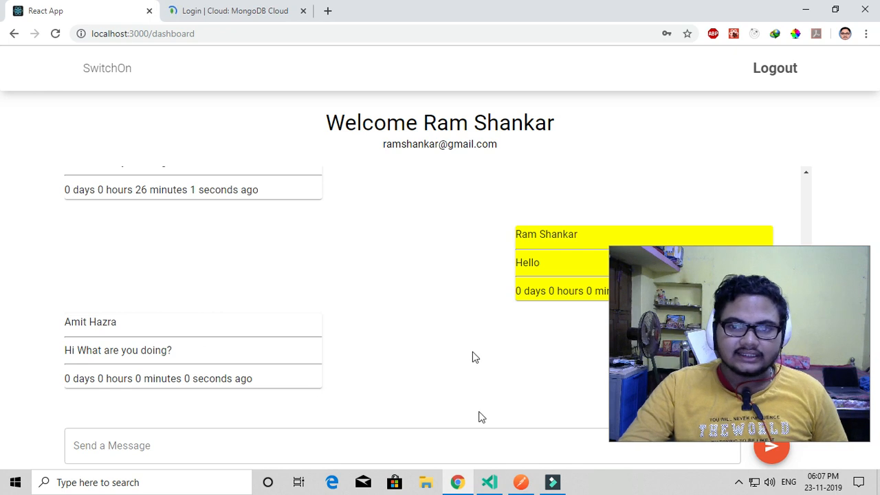
Switch from the chat dashboard to server.js at the MongoDB change-stream code.
left_click(488, 482)
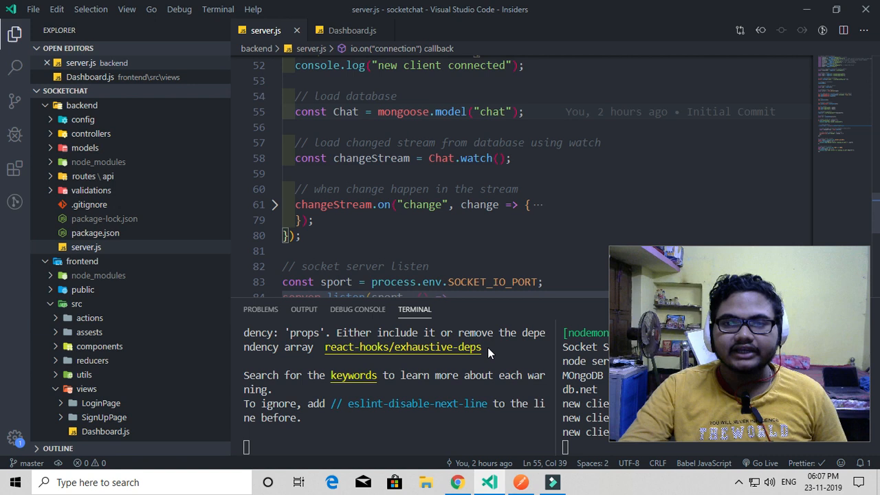
Log in to MongoDB Cloud with the saved account and return to server.js while it loads.
left_click(457, 481)
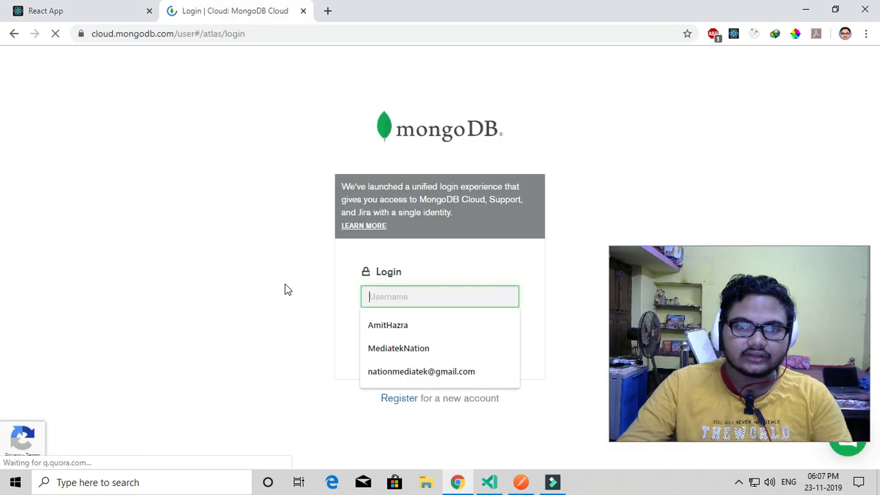
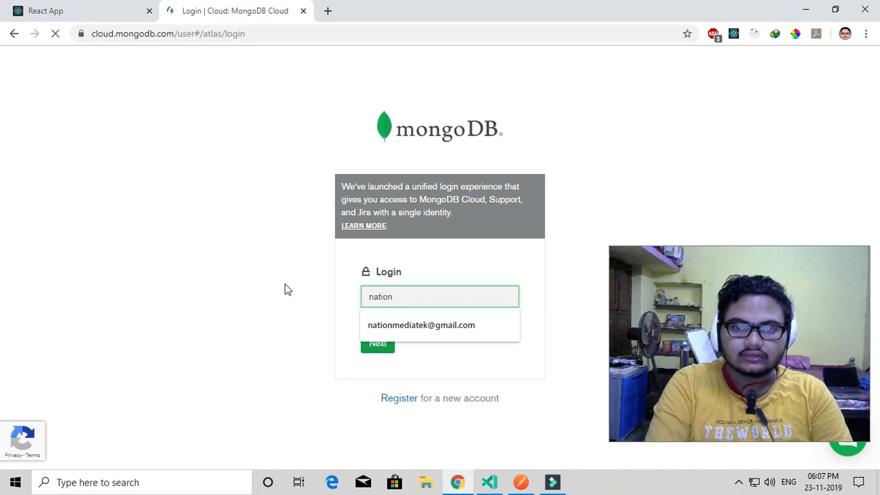
left_click(420, 325)
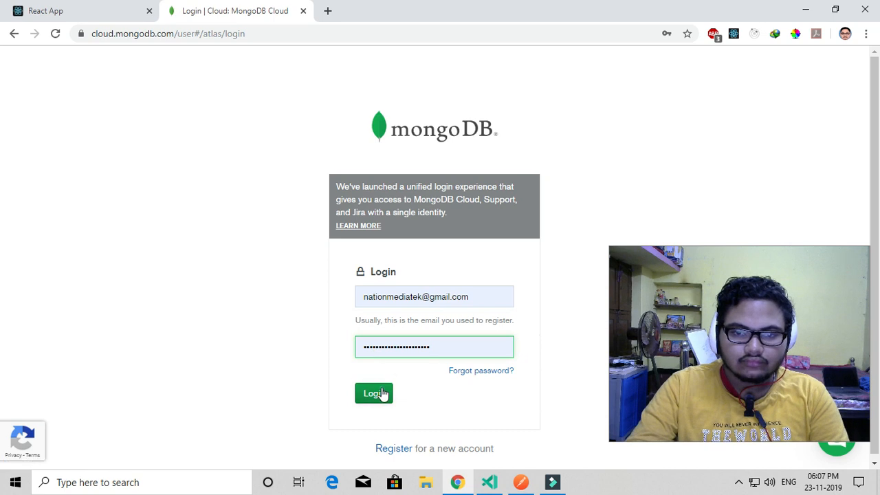
left_click(374, 394)
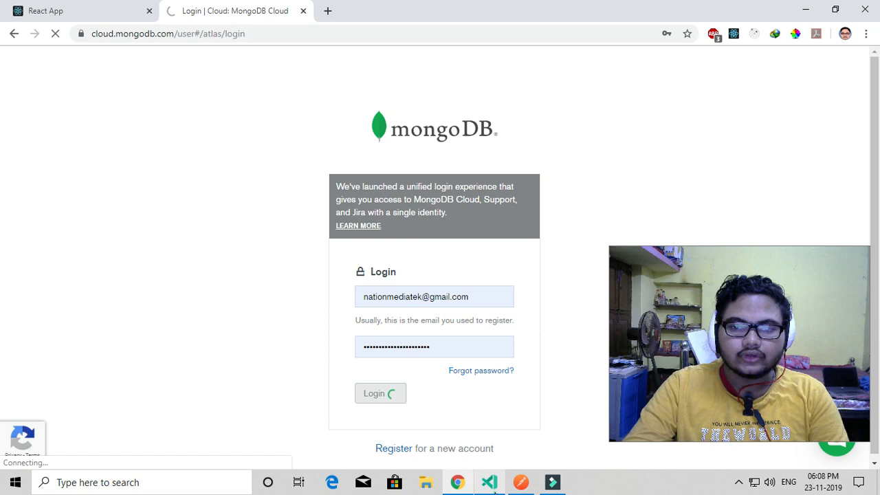
left_click(374, 393)
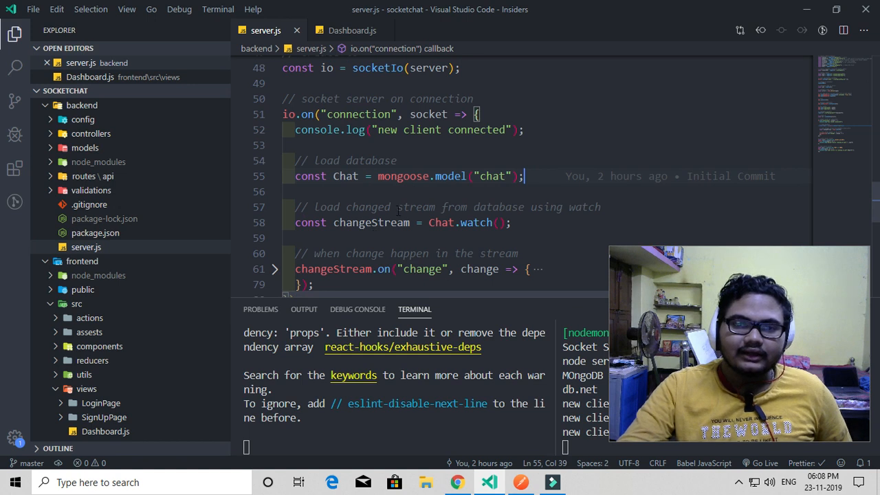
Unfold changeStream.on('change') to show insert, update and delete emits, then open frontend/src/views/Dashboard.js.
scroll("down", 3)
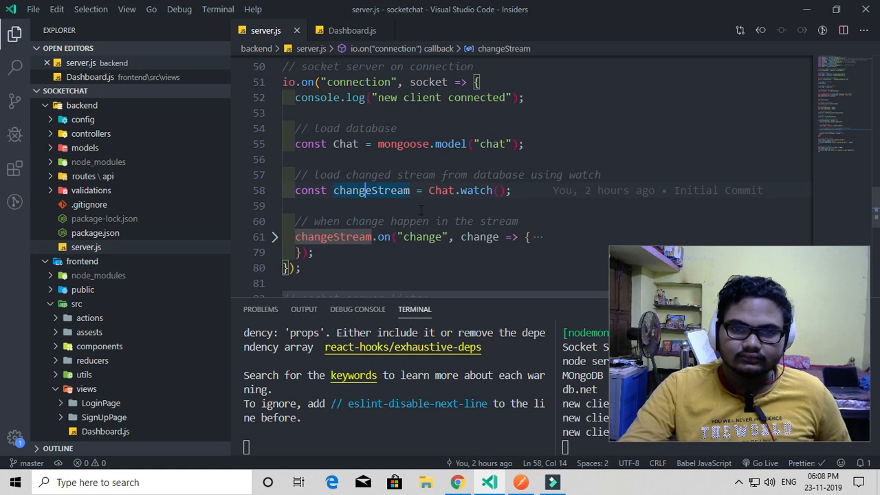
left_click(385, 190)
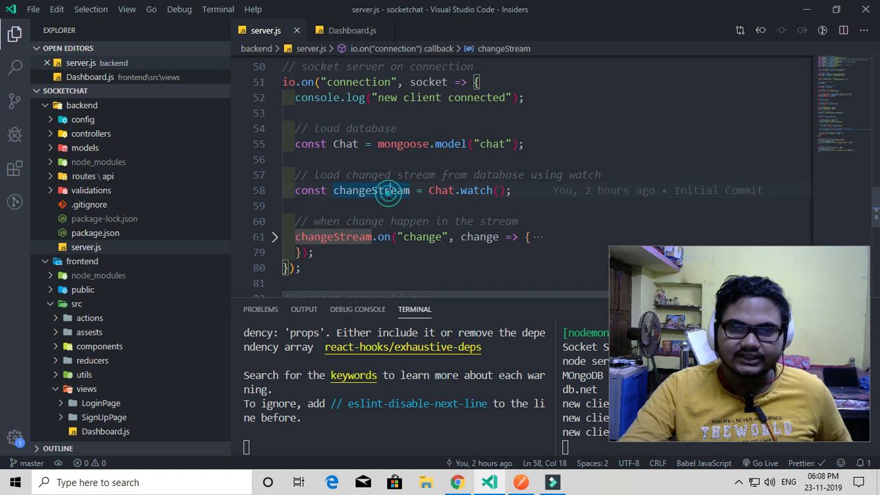
left_click(385, 190)
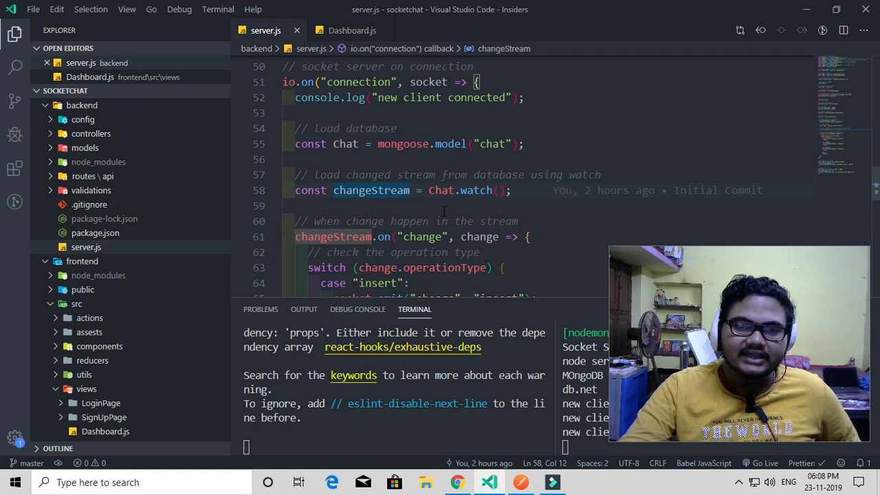
scroll("down", 3)
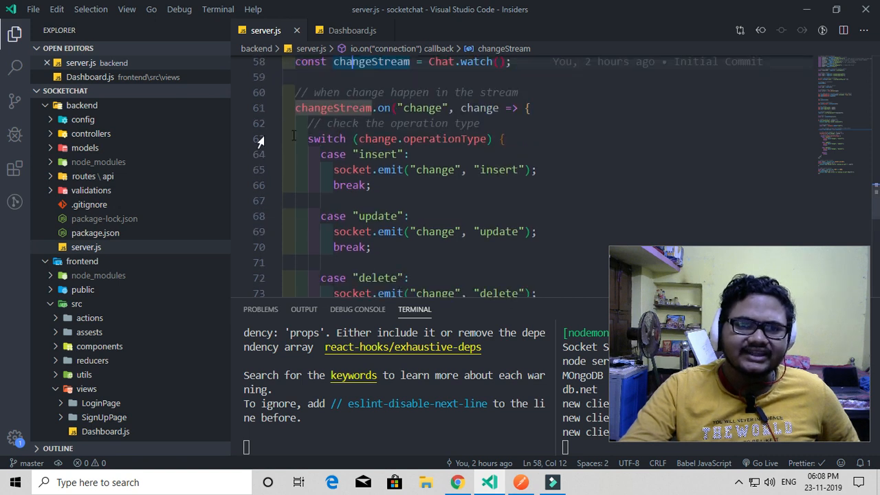
left_click(277, 171)
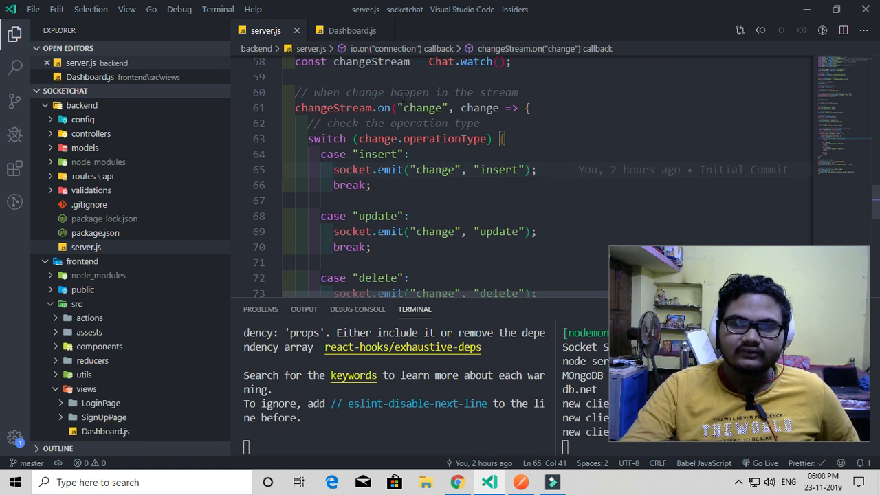
left_click(352, 30)
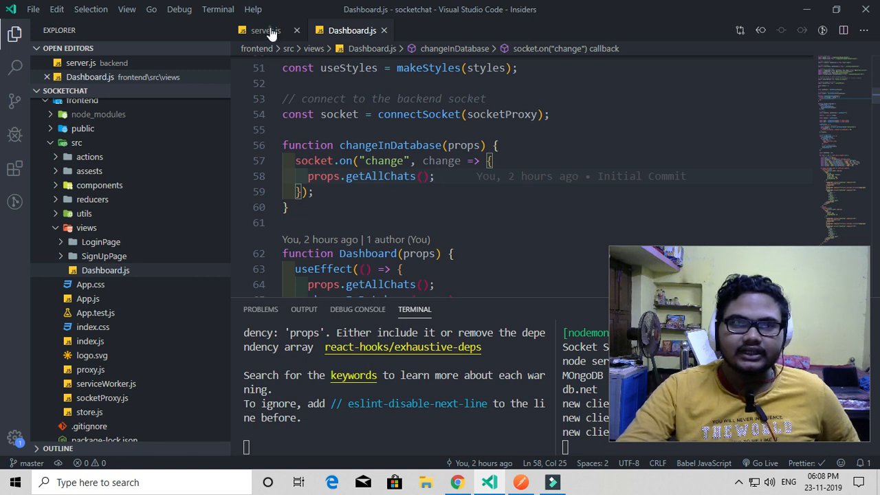
Switch back from Dashboard.js to the backend server.js file.
left_click(264, 31)
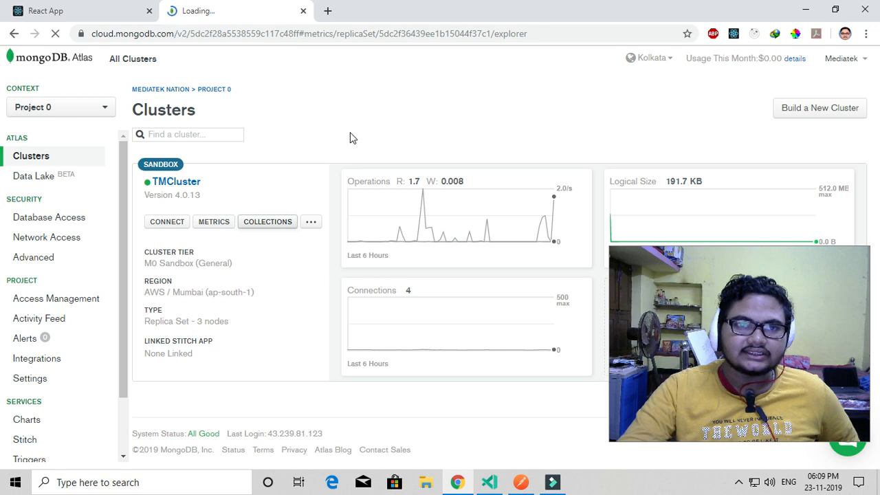
mouse_move(471, 99)
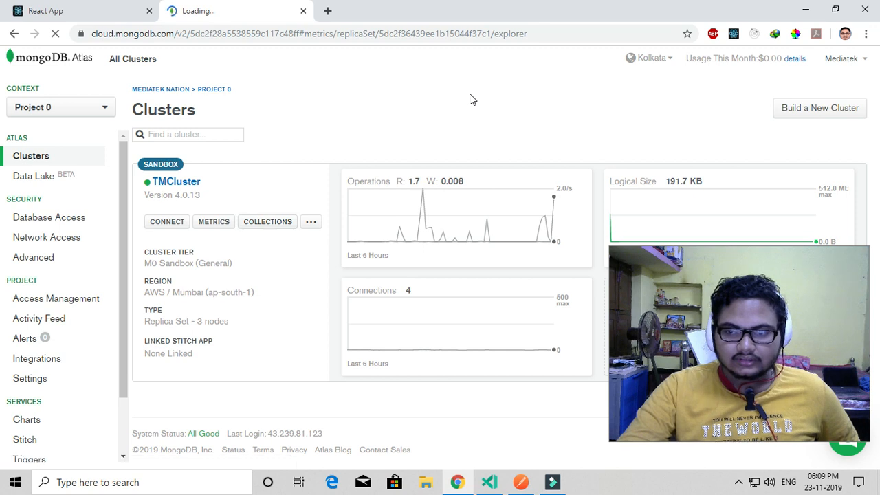
Bring up the GitHub home page in a new browser tab next to MongoDB Atlas.
left_click(327, 11)
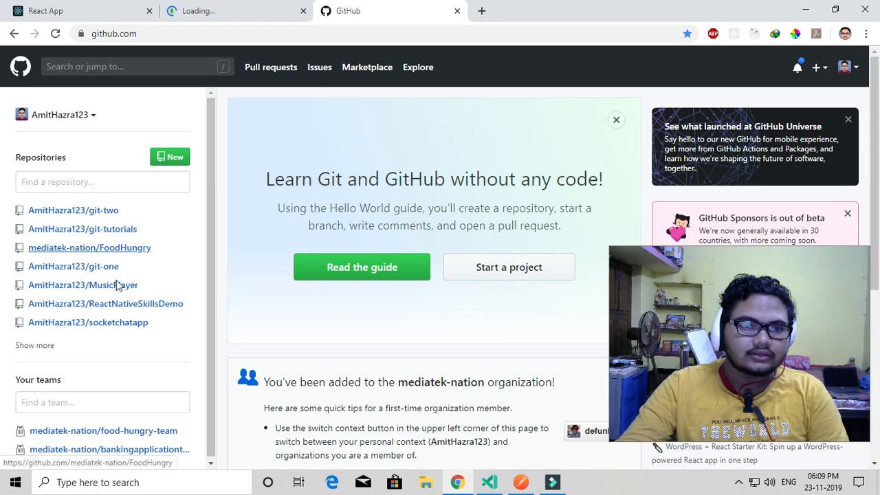
Show the socketchatapp repository page and dismiss the GitHub Actions suggestion.
left_click(88, 321)
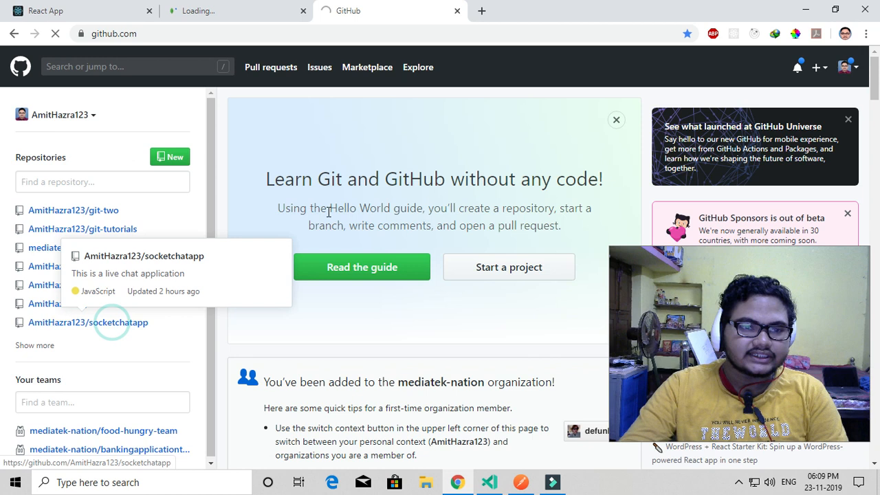
left_click(88, 321)
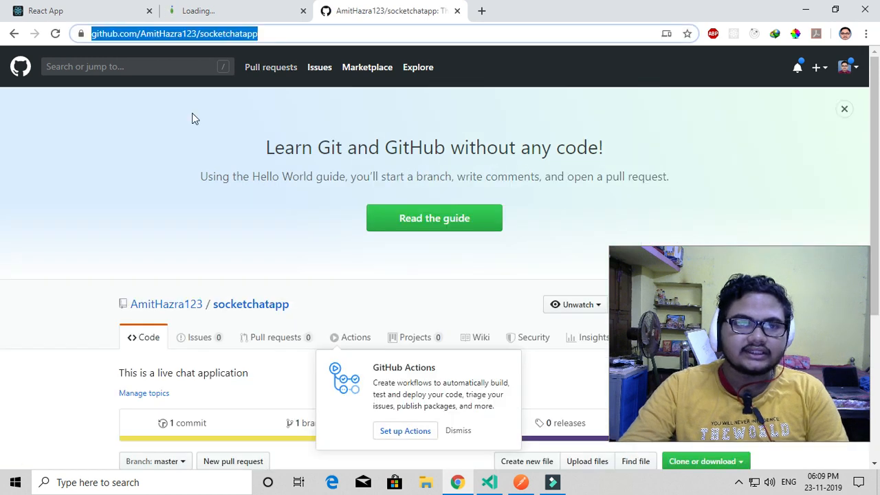
mouse_move(168, 123)
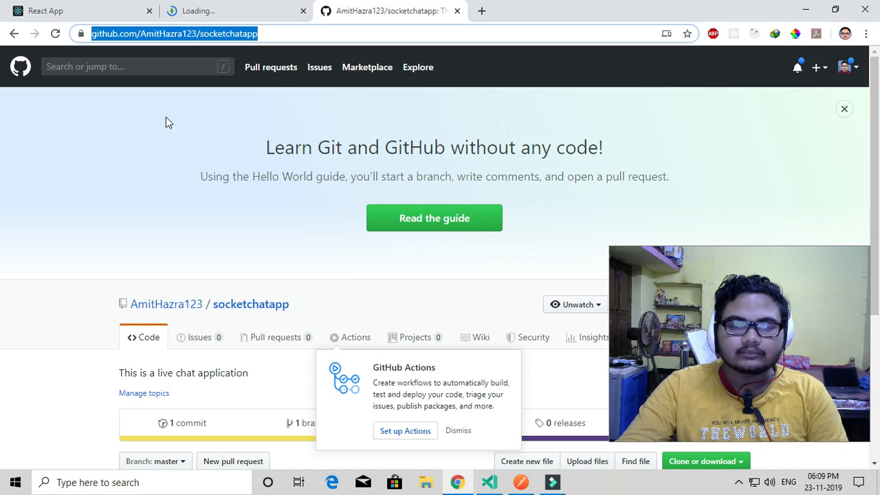
left_click(459, 430)
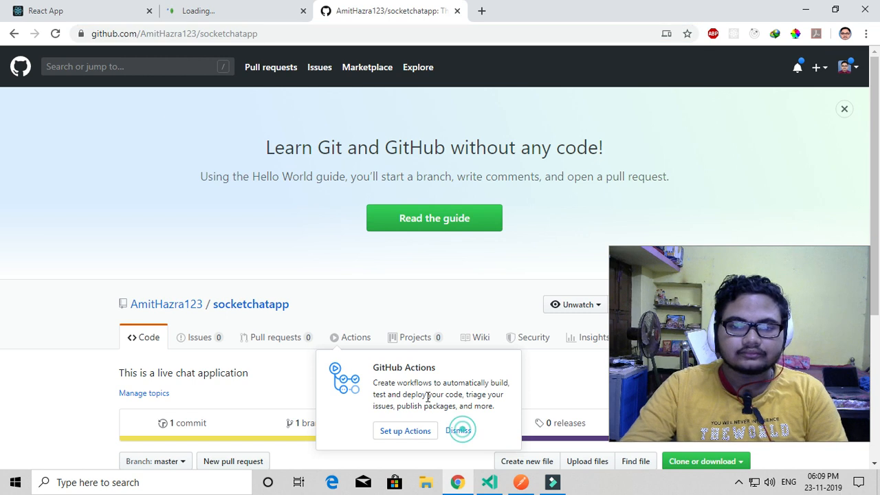
left_click(234, 11)
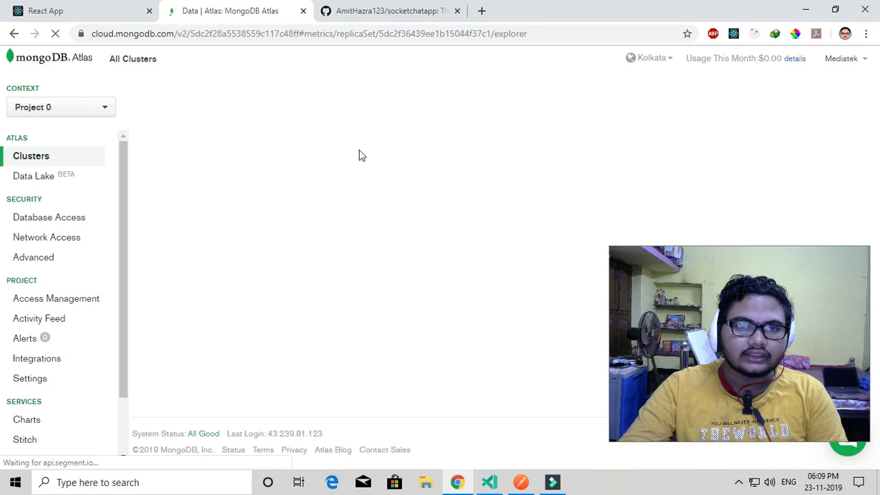
Browse TMCluster Collections to the chatapp.chats documents, then return to server.js in the editor.
left_click(390, 147)
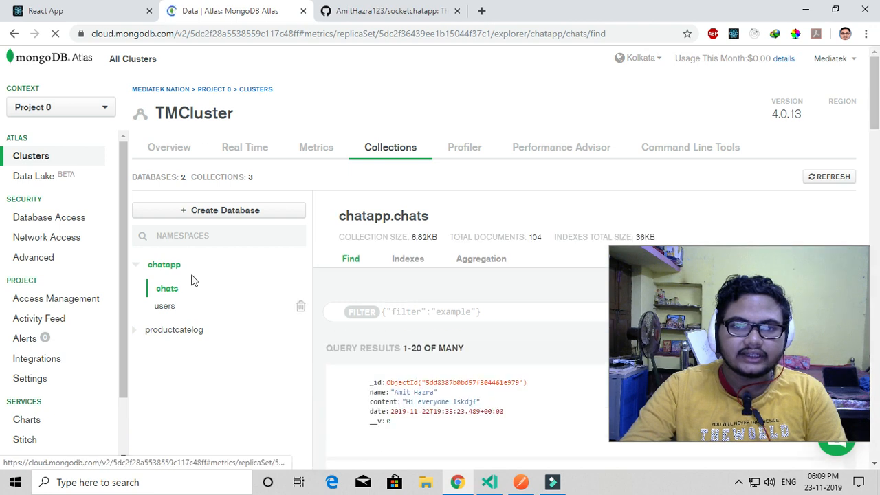
left_click(165, 264)
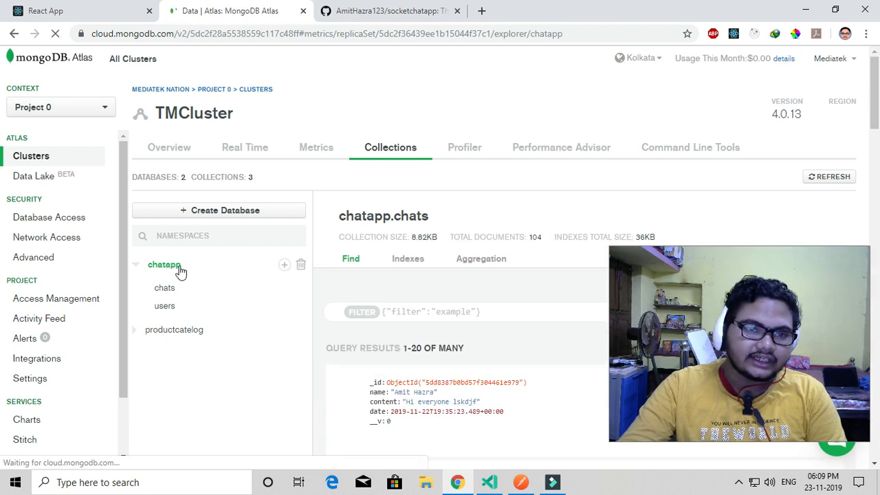
left_click(165, 287)
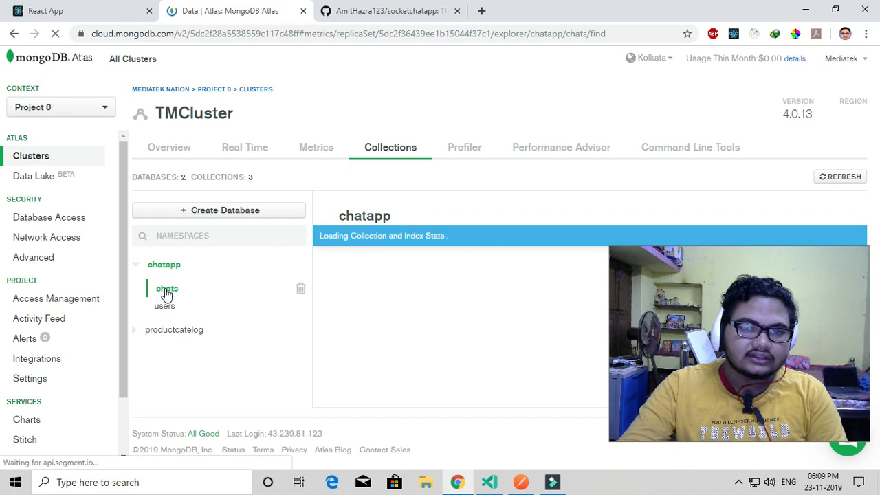
left_click(167, 289)
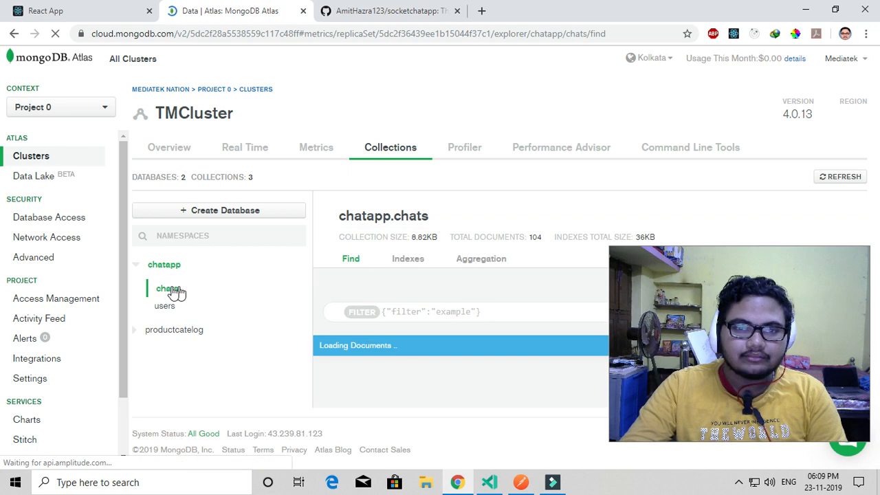
left_click(167, 289)
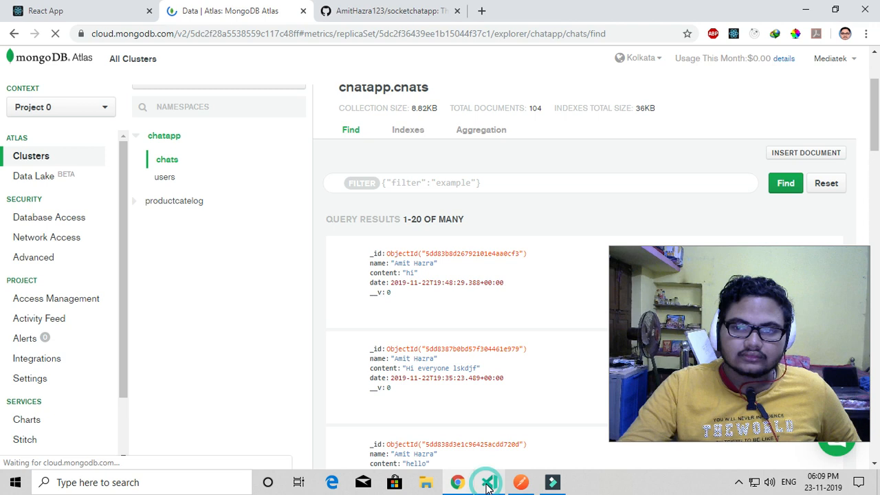
left_click(488, 481)
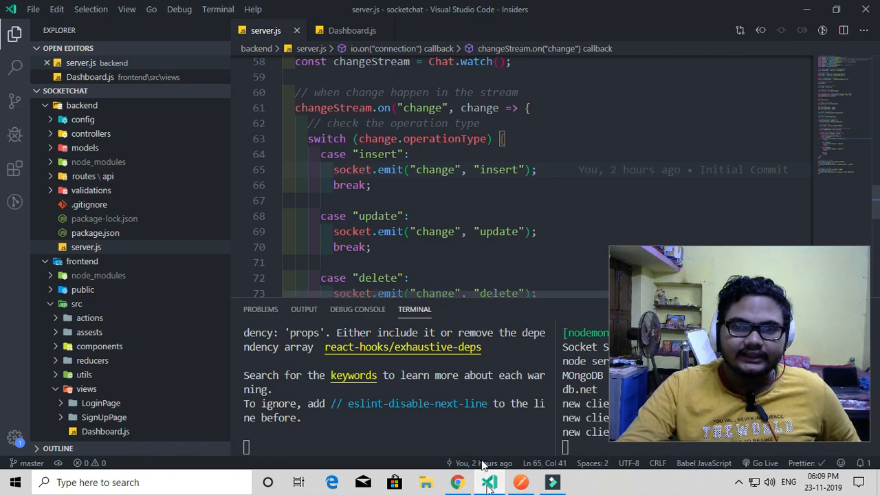
left_click(457, 481)
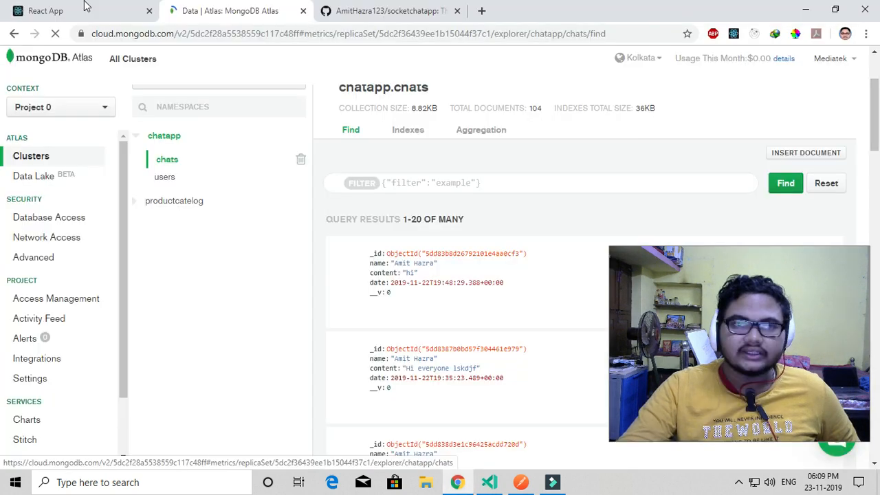
left_click(46, 11)
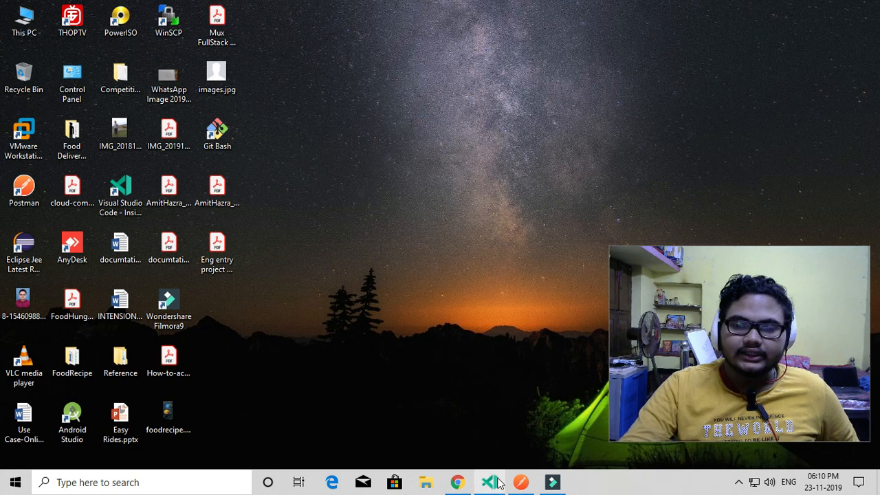
left_click(489, 481)
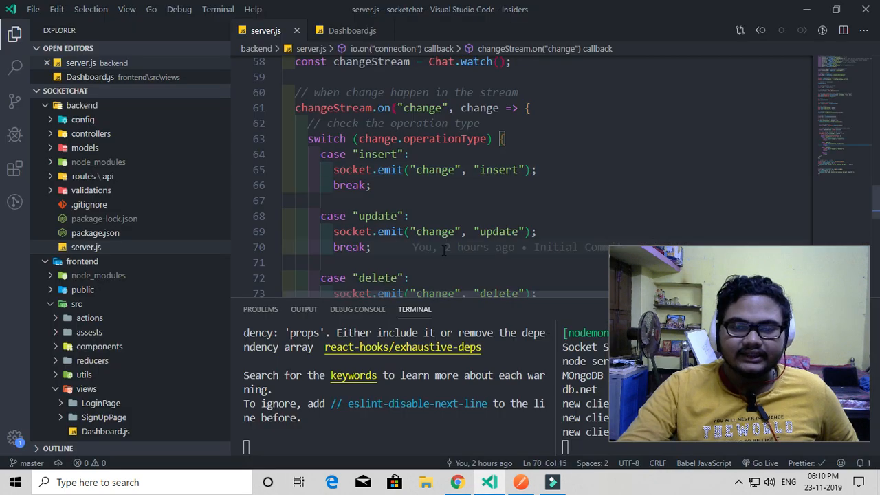